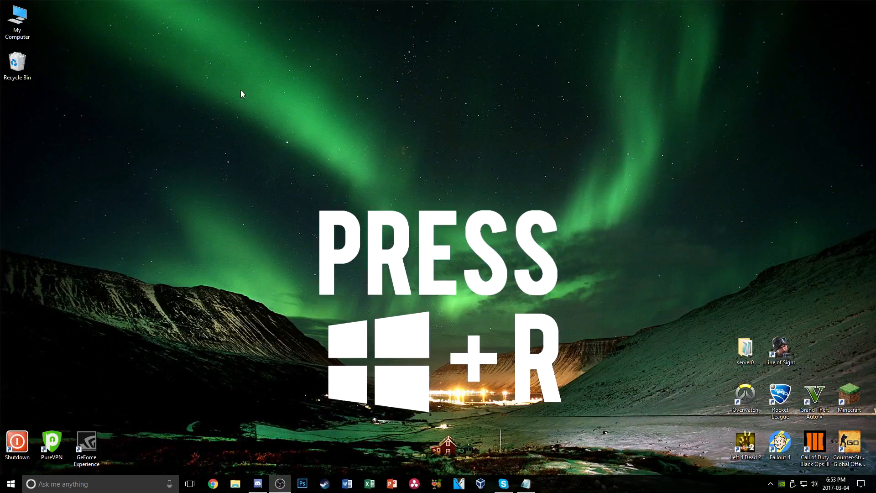
Step: Launch the Run box and copy the %localappdata% Spotlight Assets path from run.txt
key("Win+r")
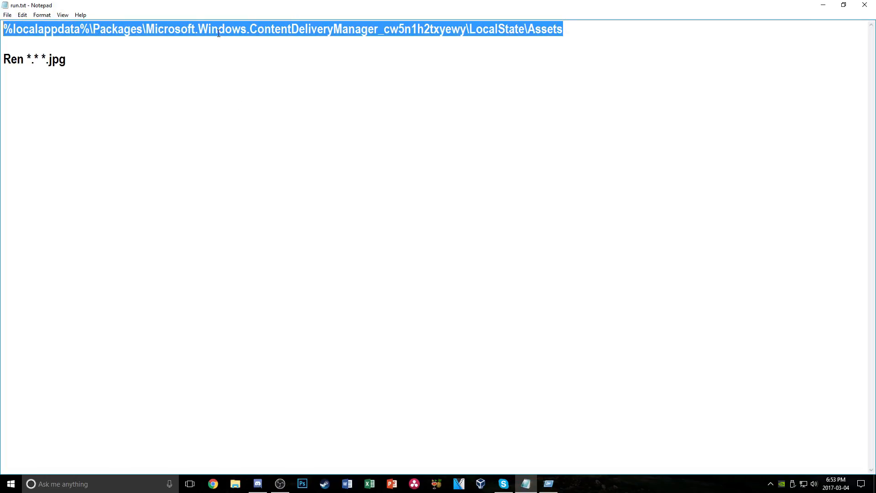
right_click(407, 192)
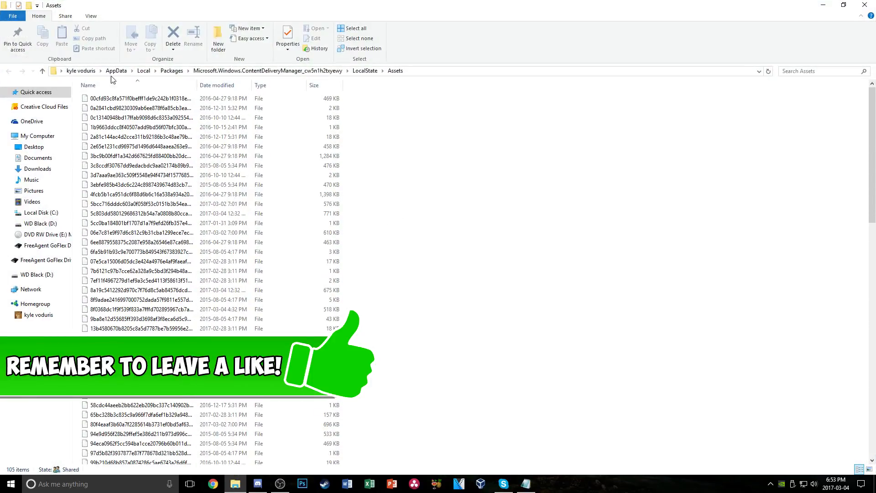
Step: Select all 105 asset files for copying and move to the Pictures folder
scroll("down", 3)
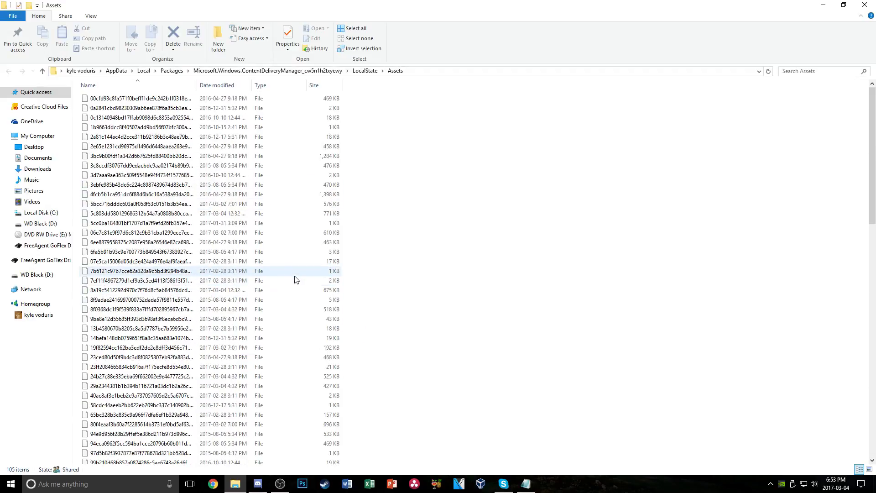
key("ctrl+a")
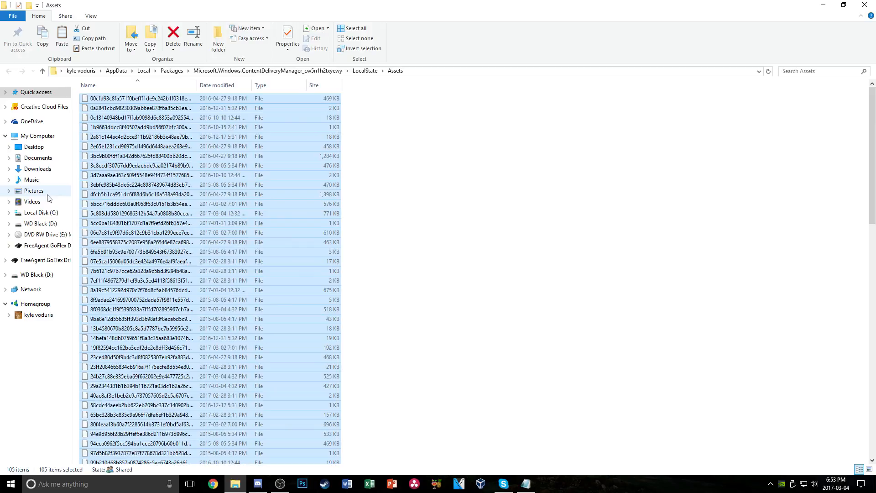
left_click(34, 190)
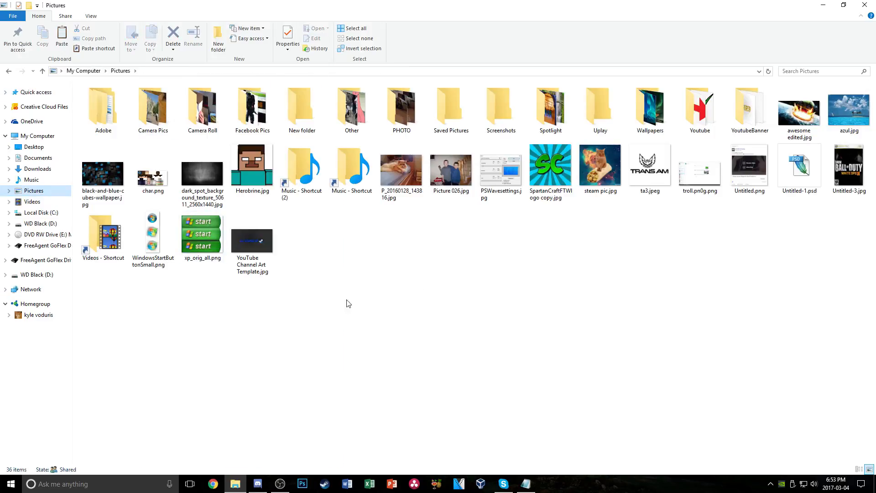
Step: Create a new folder named 'windows' in Pictures and enter it to receive the copied files
right_click(348, 303)
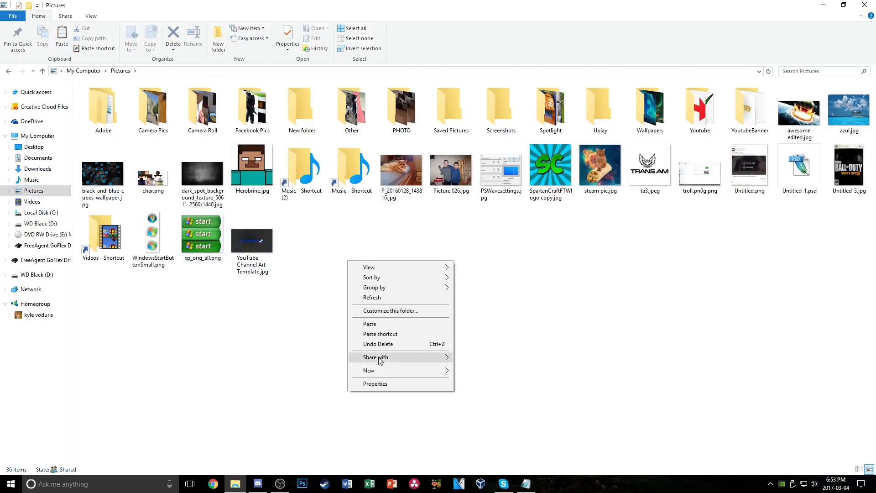
left_click(368, 370)
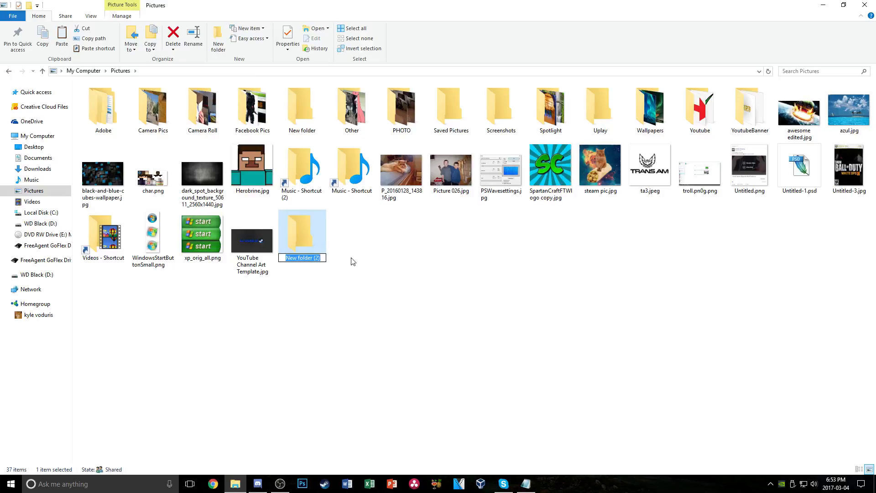
type("wind")
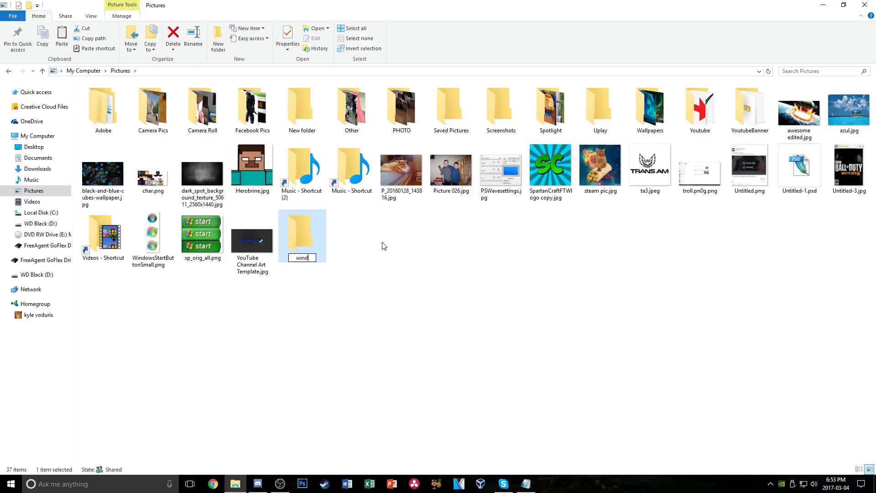
type("ows")
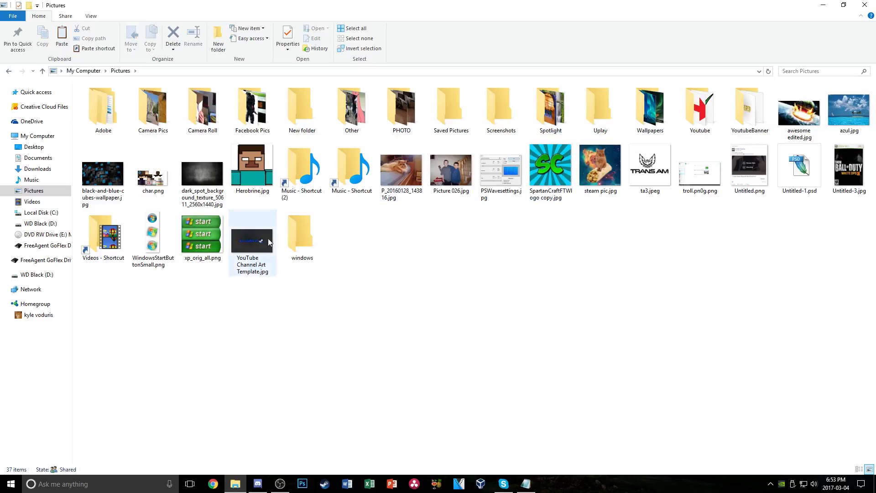
double_click(301, 233)
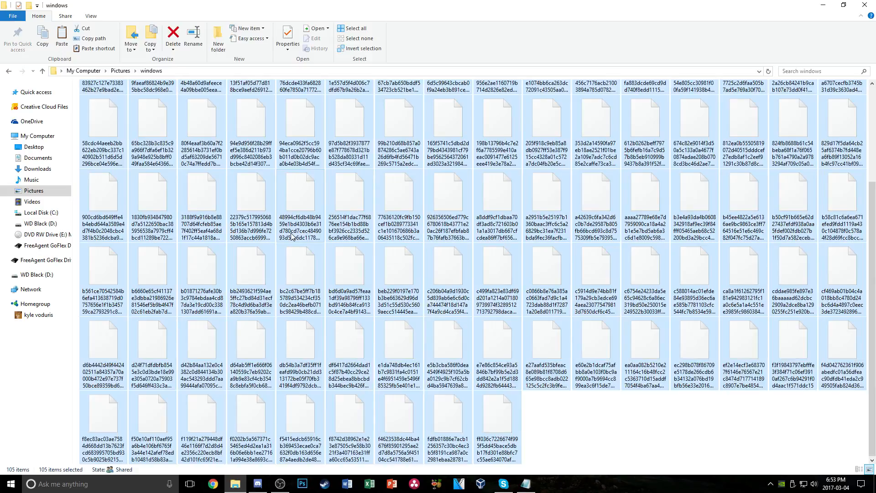
scroll("up", 3)
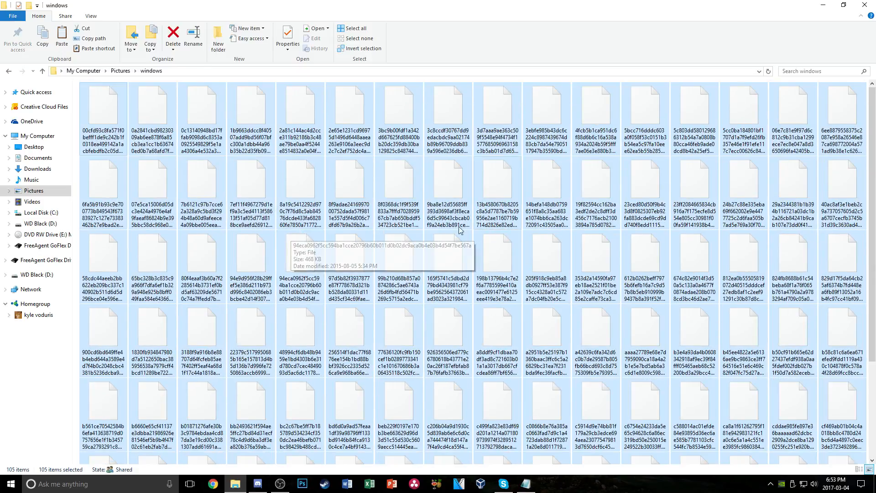
left_click(152, 108)
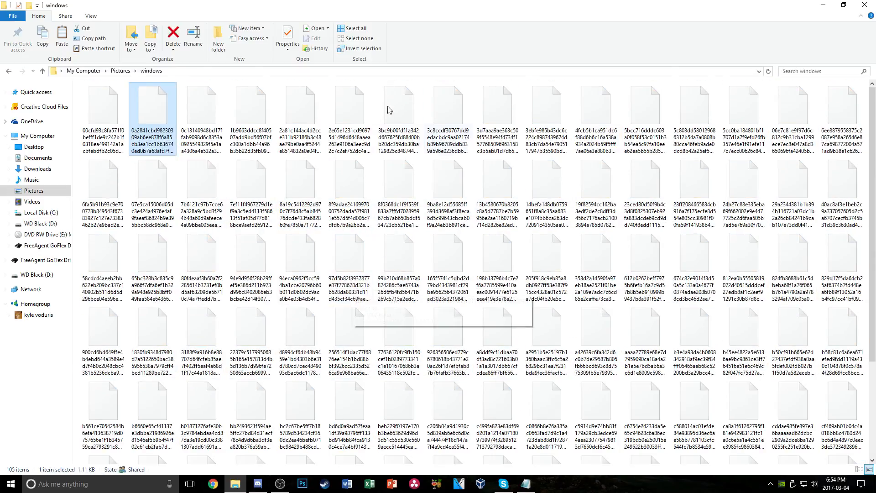
mouse_move(350, 198)
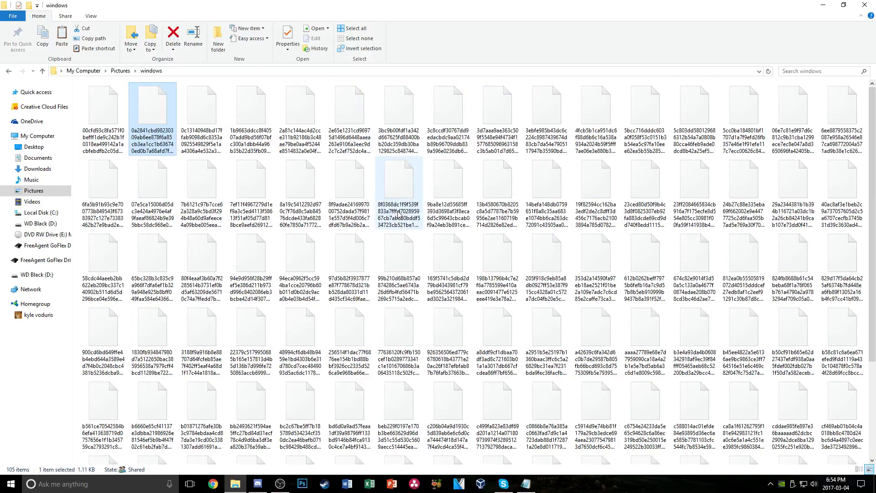
mouse_move(255, 110)
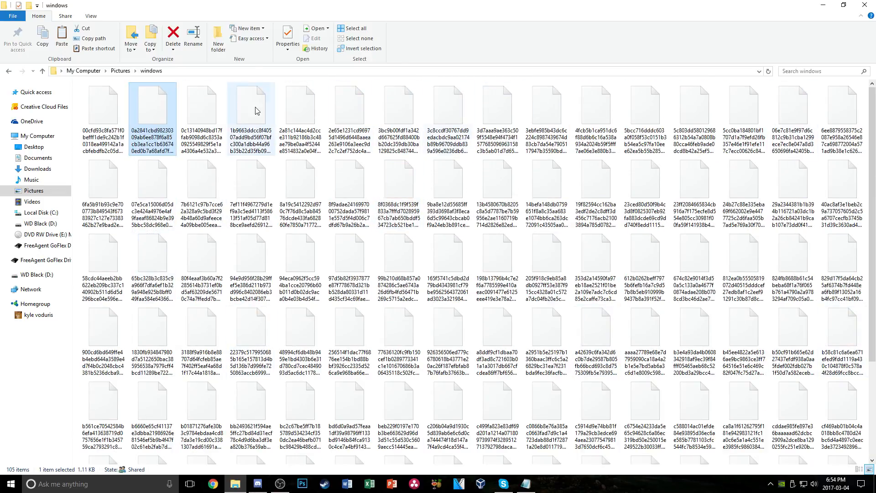
mouse_move(445, 201)
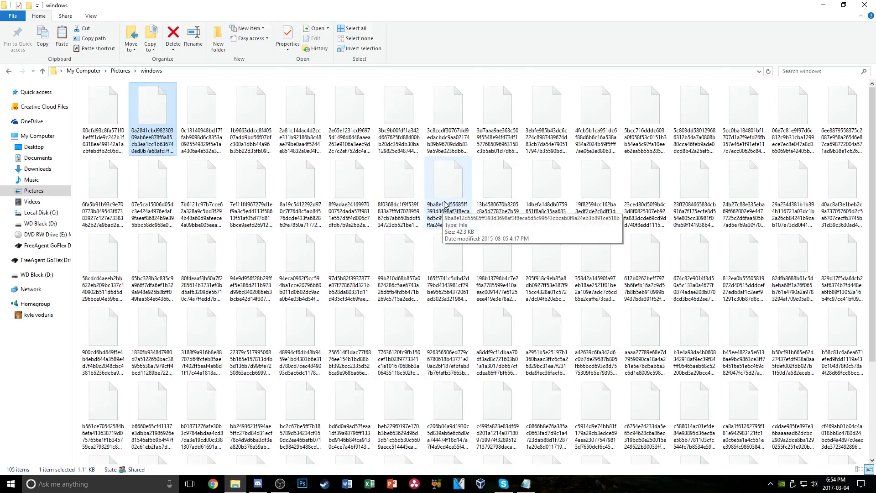
scroll("down", 3)
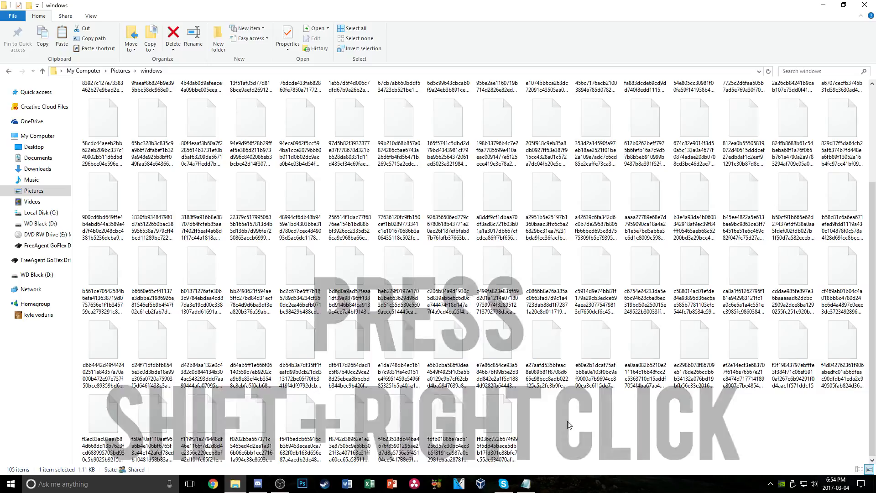
Step: Get a maximized Command Prompt running inside the Pictures\windows folder
right_click(566, 425)
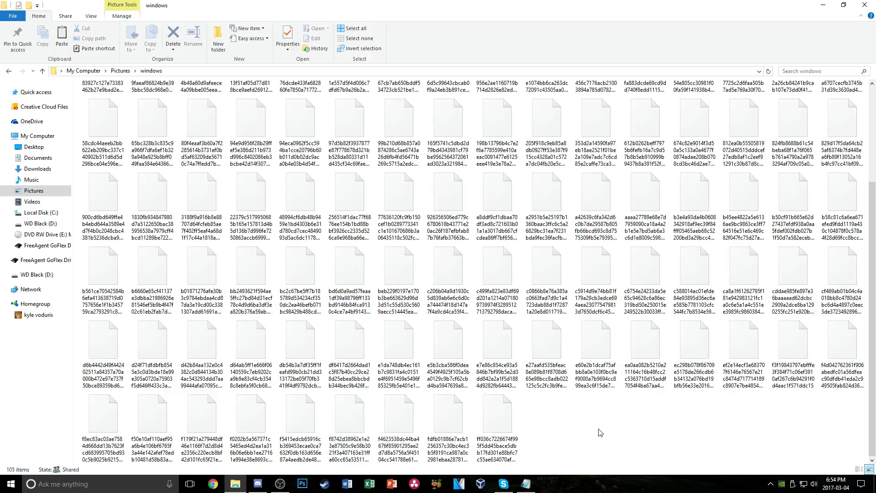
right_click(599, 431)
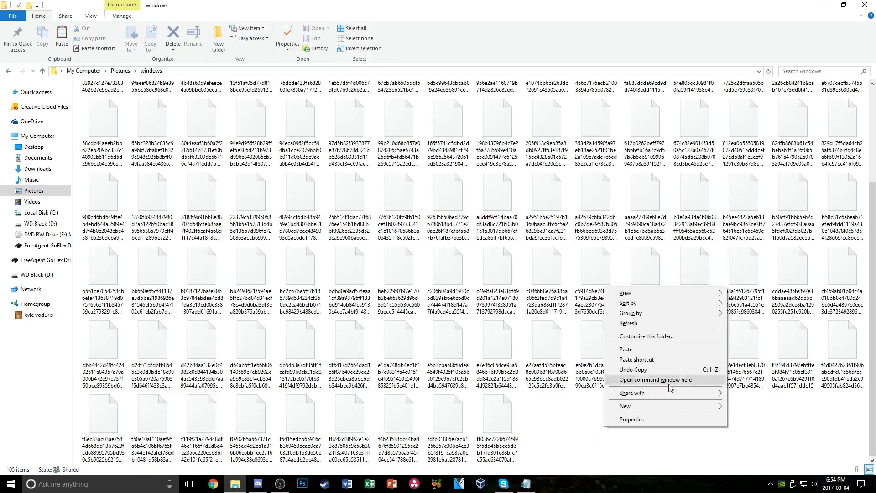
left_click(656, 379)
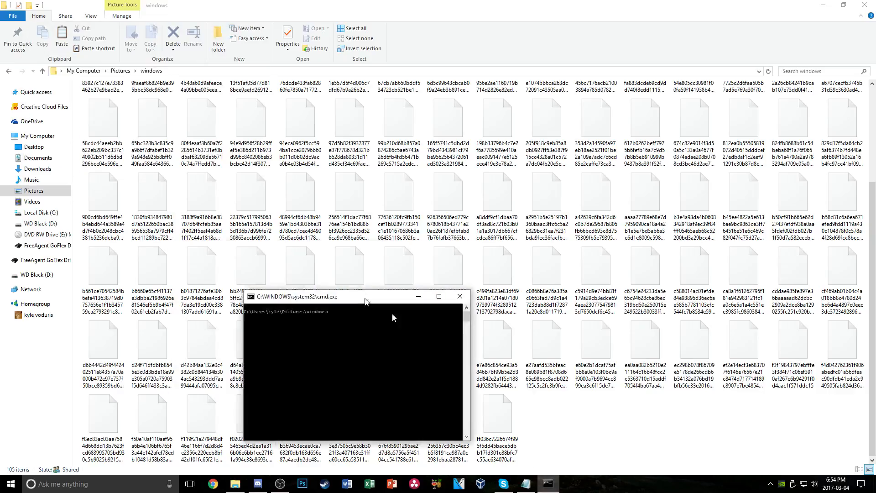
left_click(439, 296)
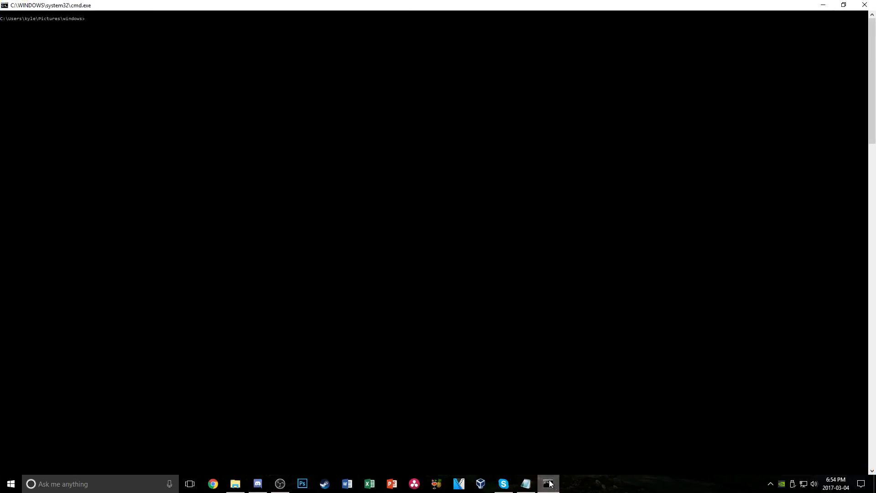
Step: Run 'Ren *.* *.jpg' taken from Notepad and check the renamed files in the folder
left_click(547, 484)
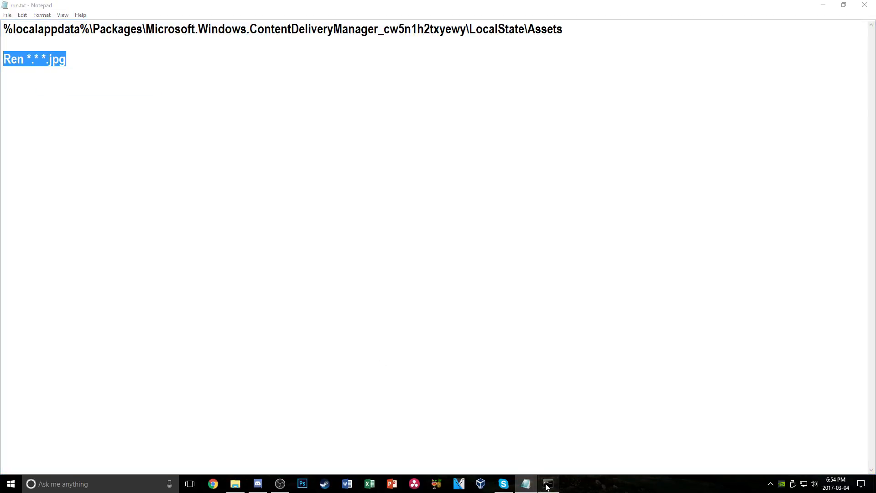
left_click(546, 483)
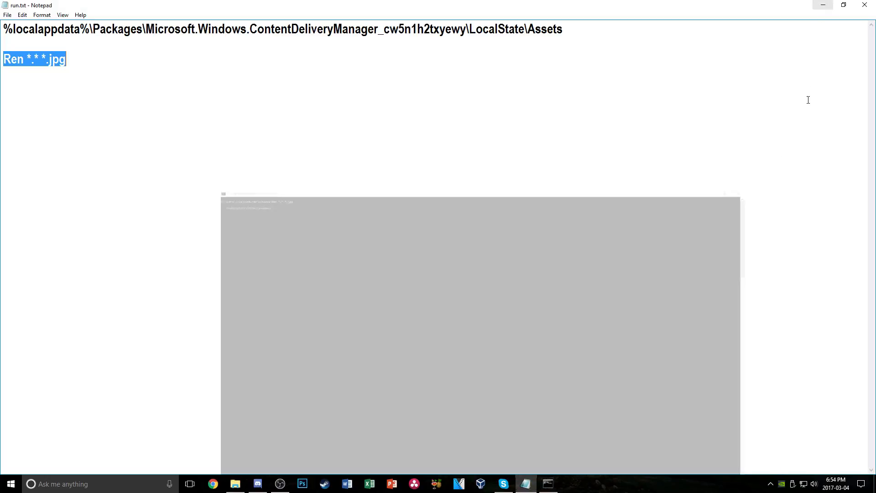
left_click(235, 484)
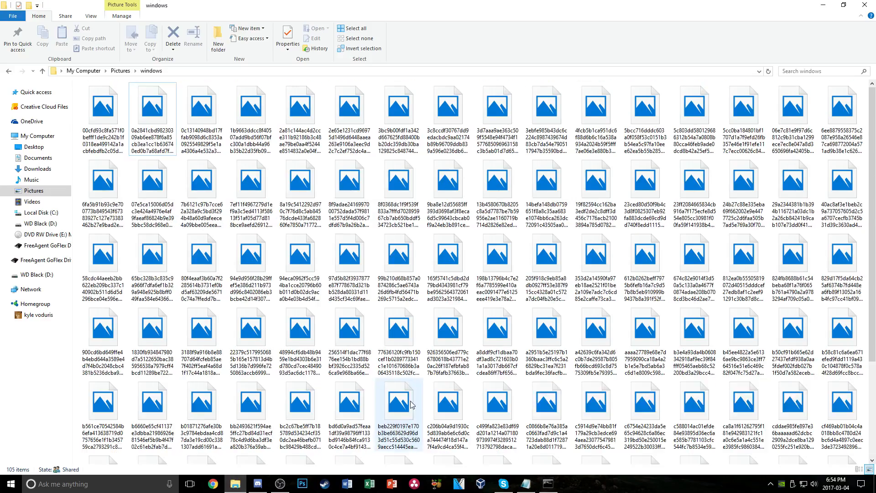
Step: Open one renamed .jpg file from the windows folder in Photos
left_click(103, 103)
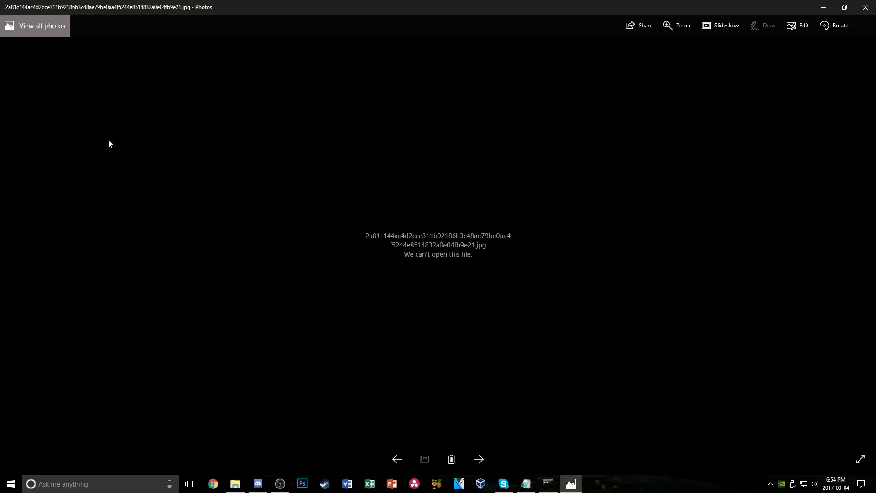
Step: Browse forward through the canyon river and sunset colonnade pictures, then back to the first
left_click(477, 459)
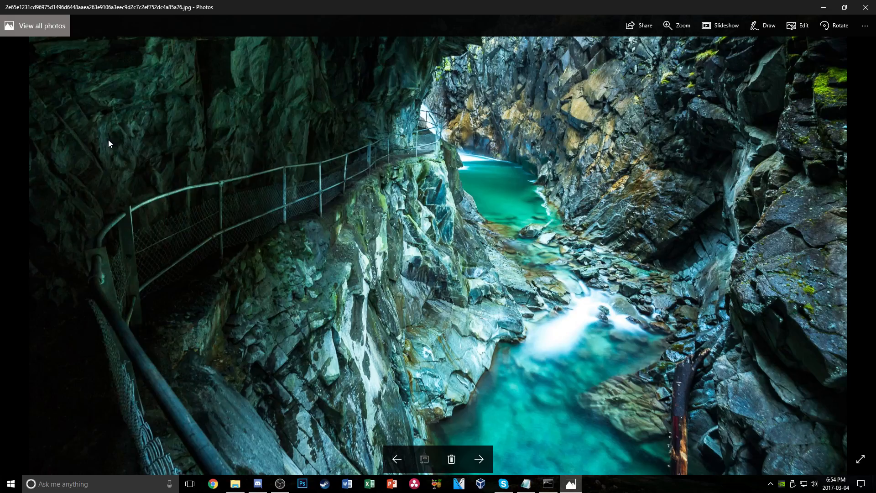
left_click(478, 459)
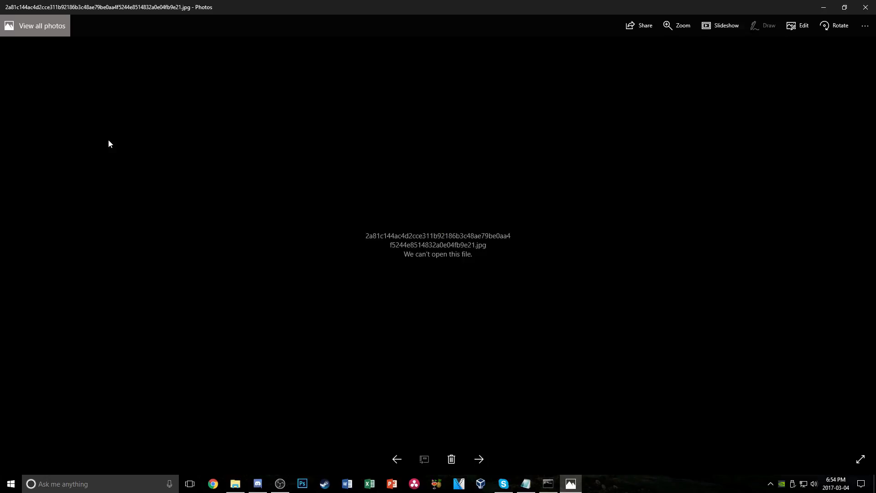
left_click(479, 459)
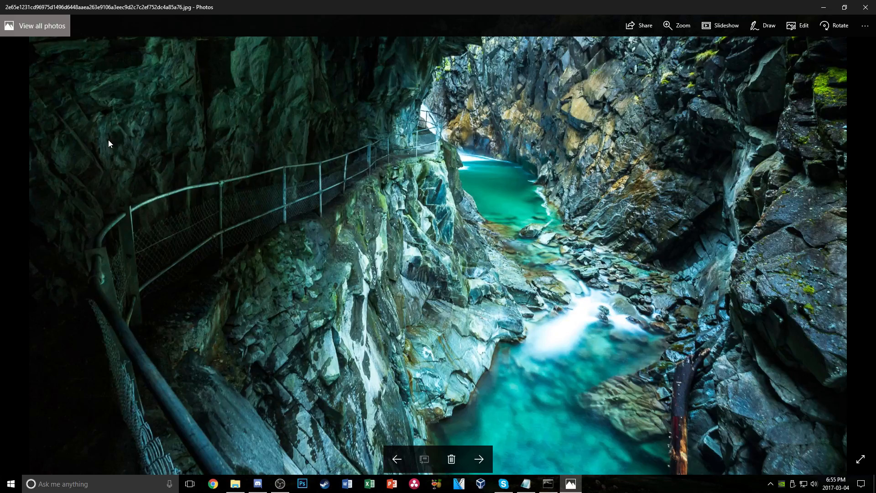
left_click(479, 459)
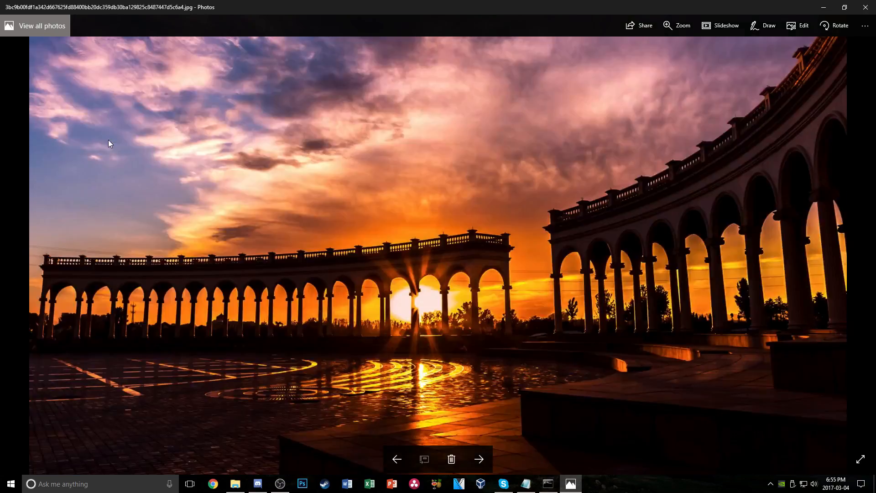
left_click(479, 459)
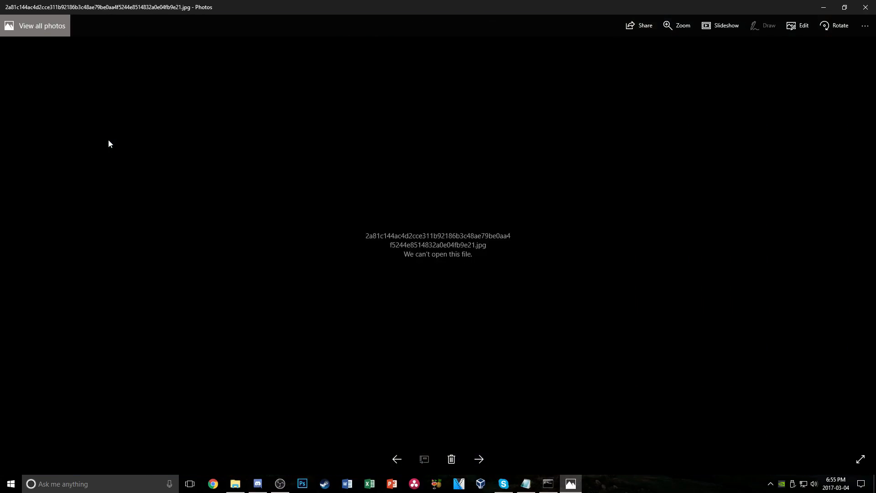
left_click(477, 459)
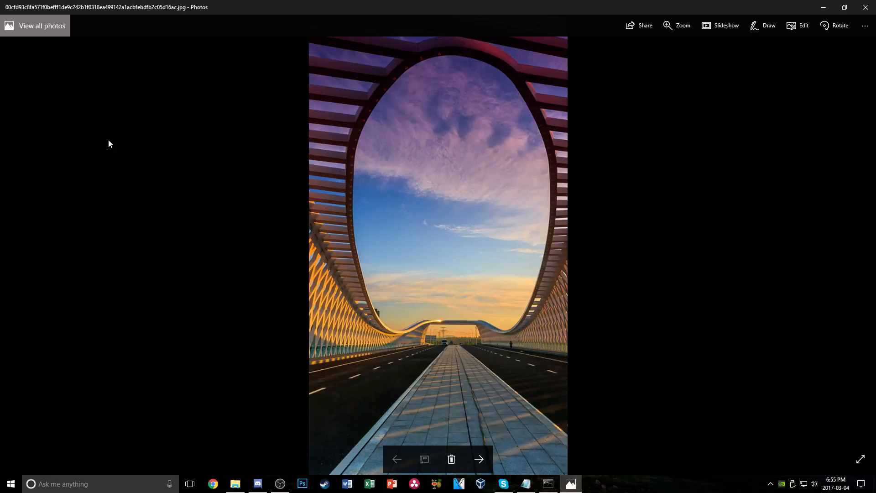
Step: Browse the pictures again, ending on the wide coastal Bixby arch bridge wallpaper
left_click(676, 25)
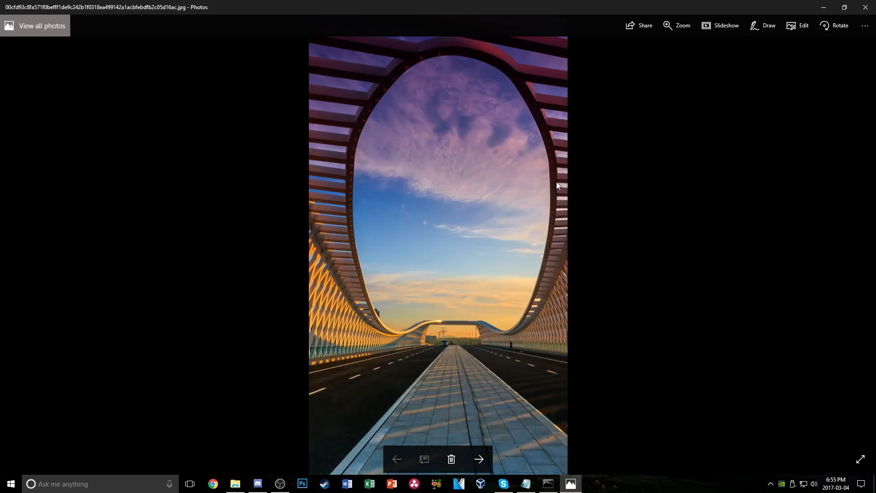
left_click(479, 459)
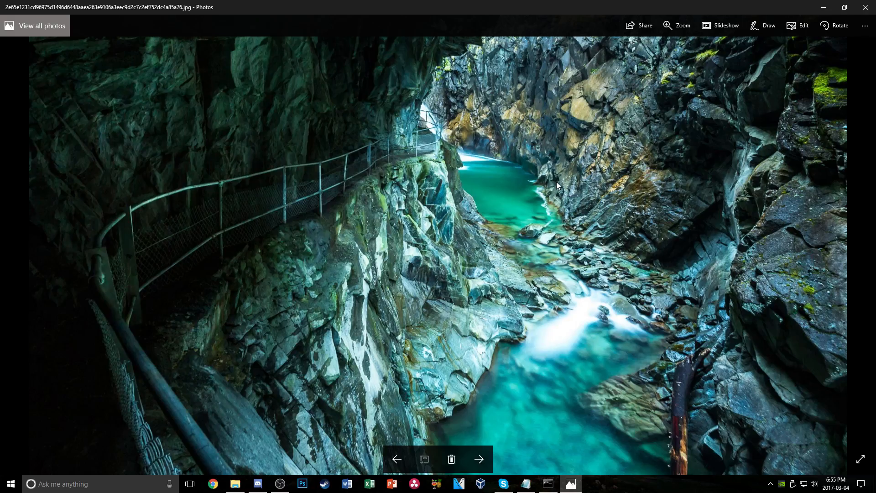
left_click(479, 459)
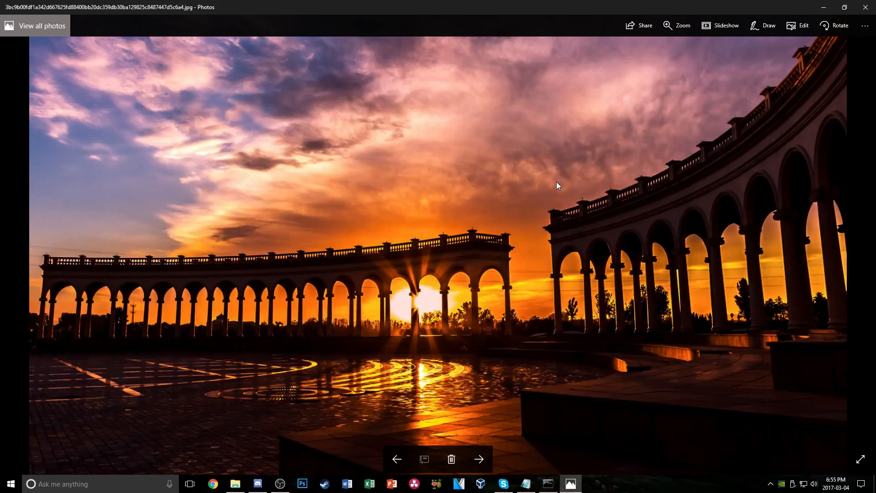
left_click(479, 459)
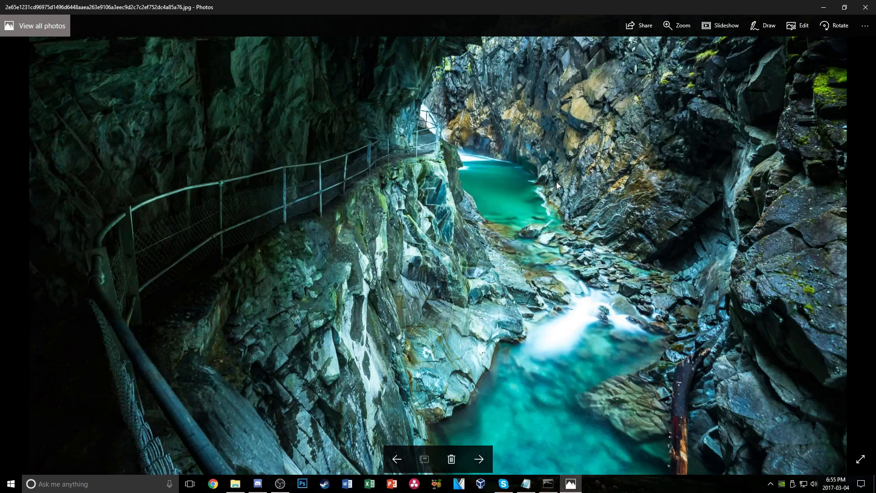
left_click(479, 458)
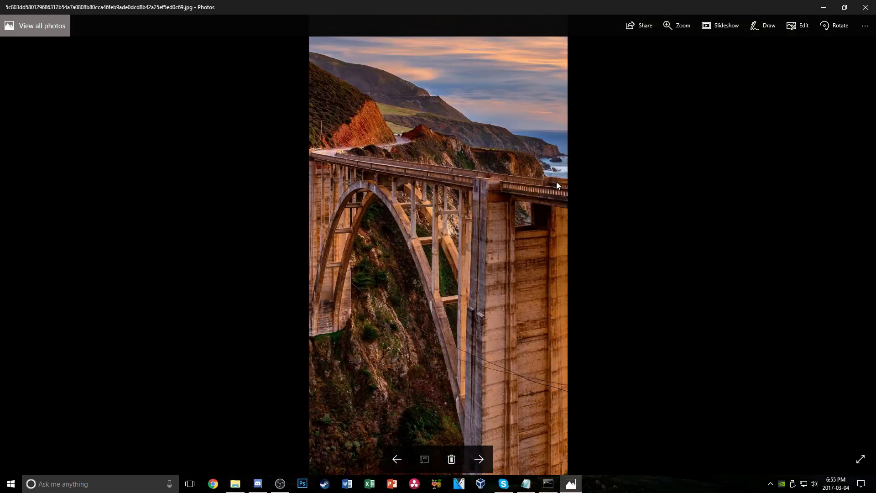
left_click(479, 459)
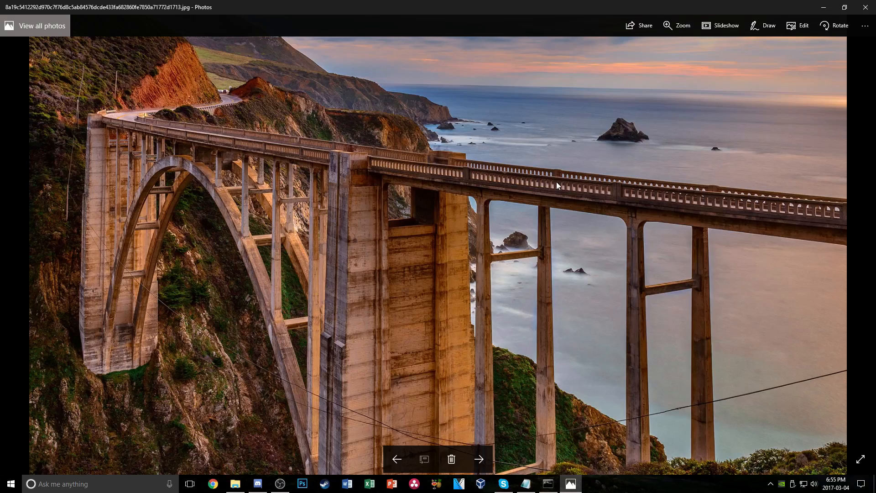